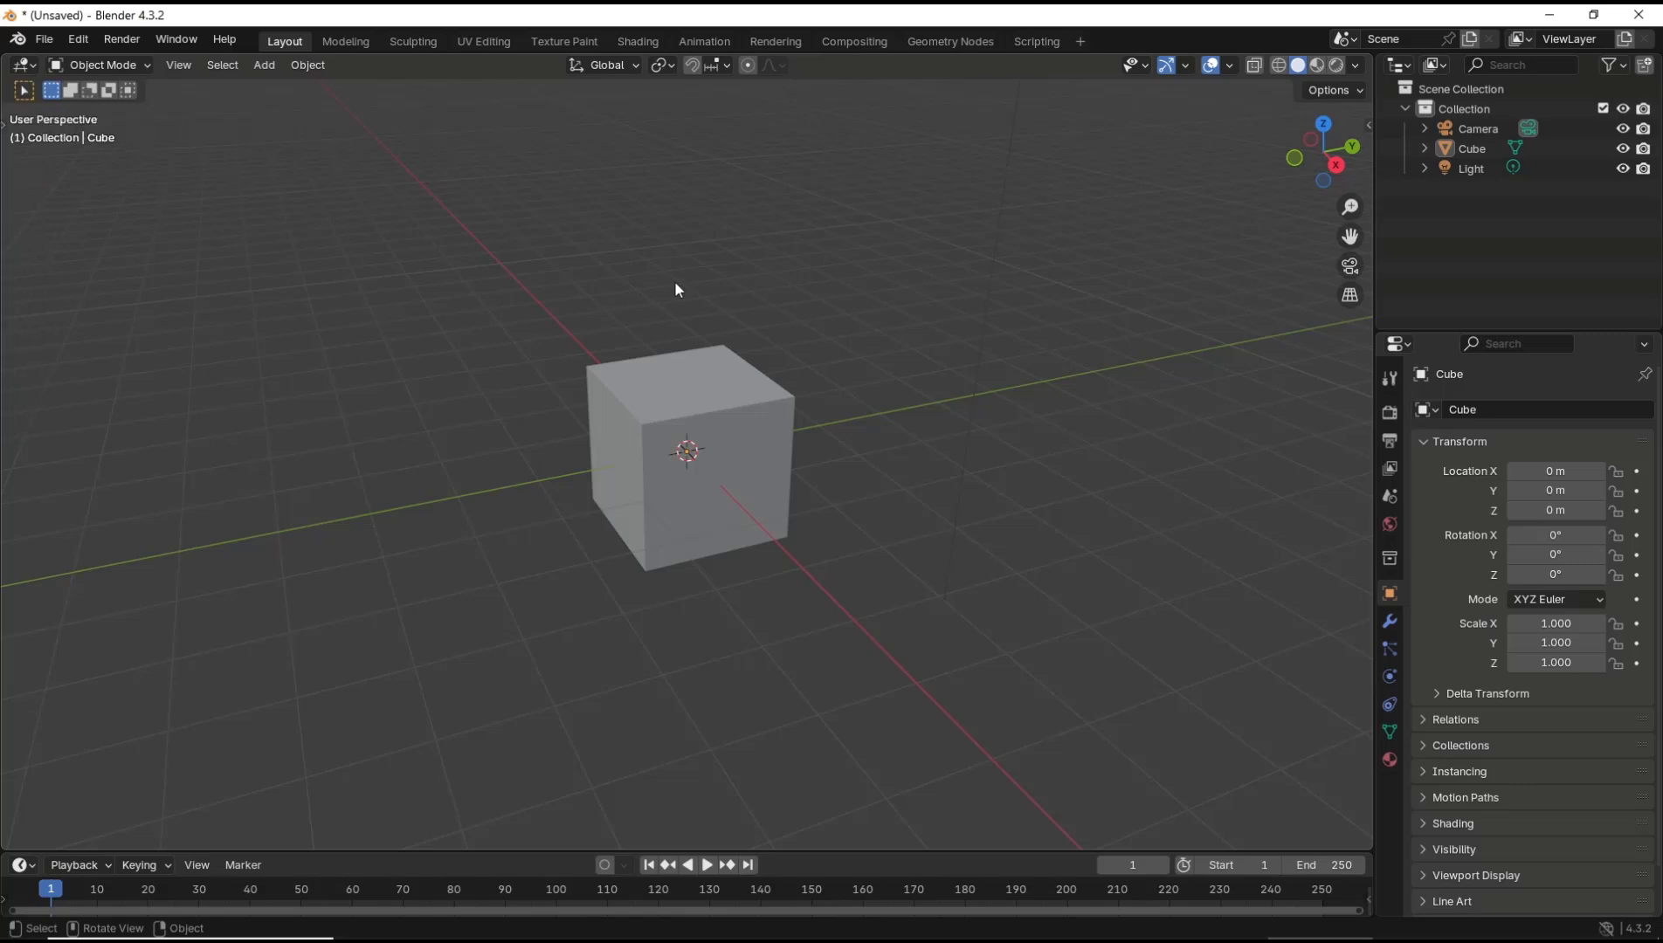
mouse_move(122, 171)
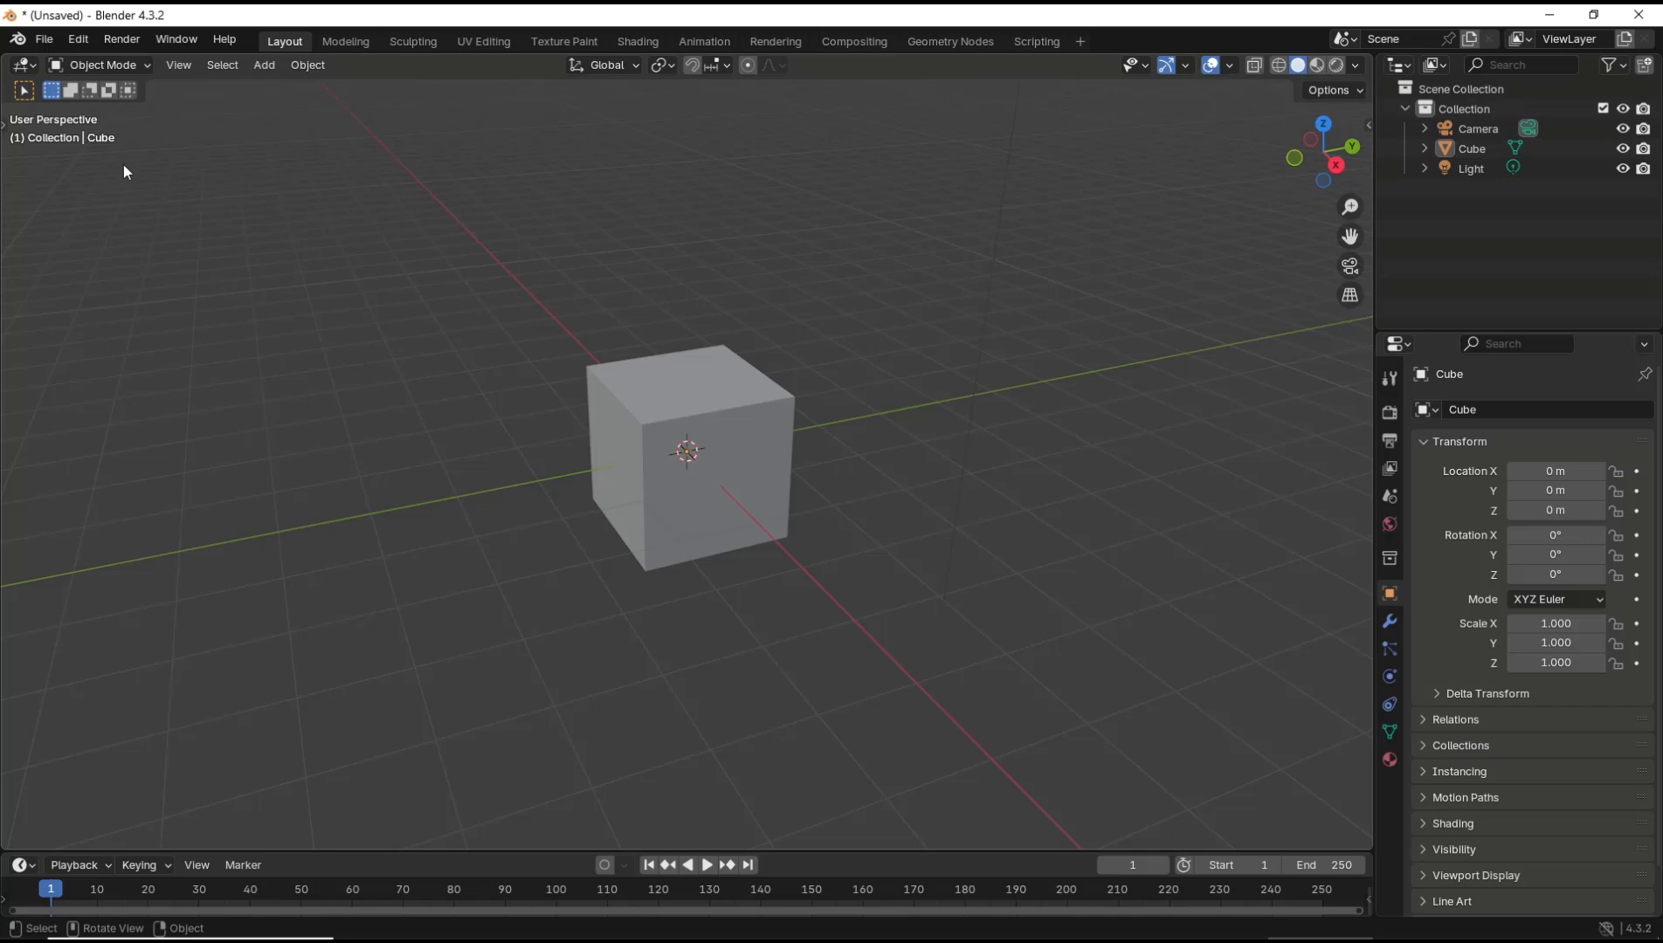
mouse_move(468, 253)
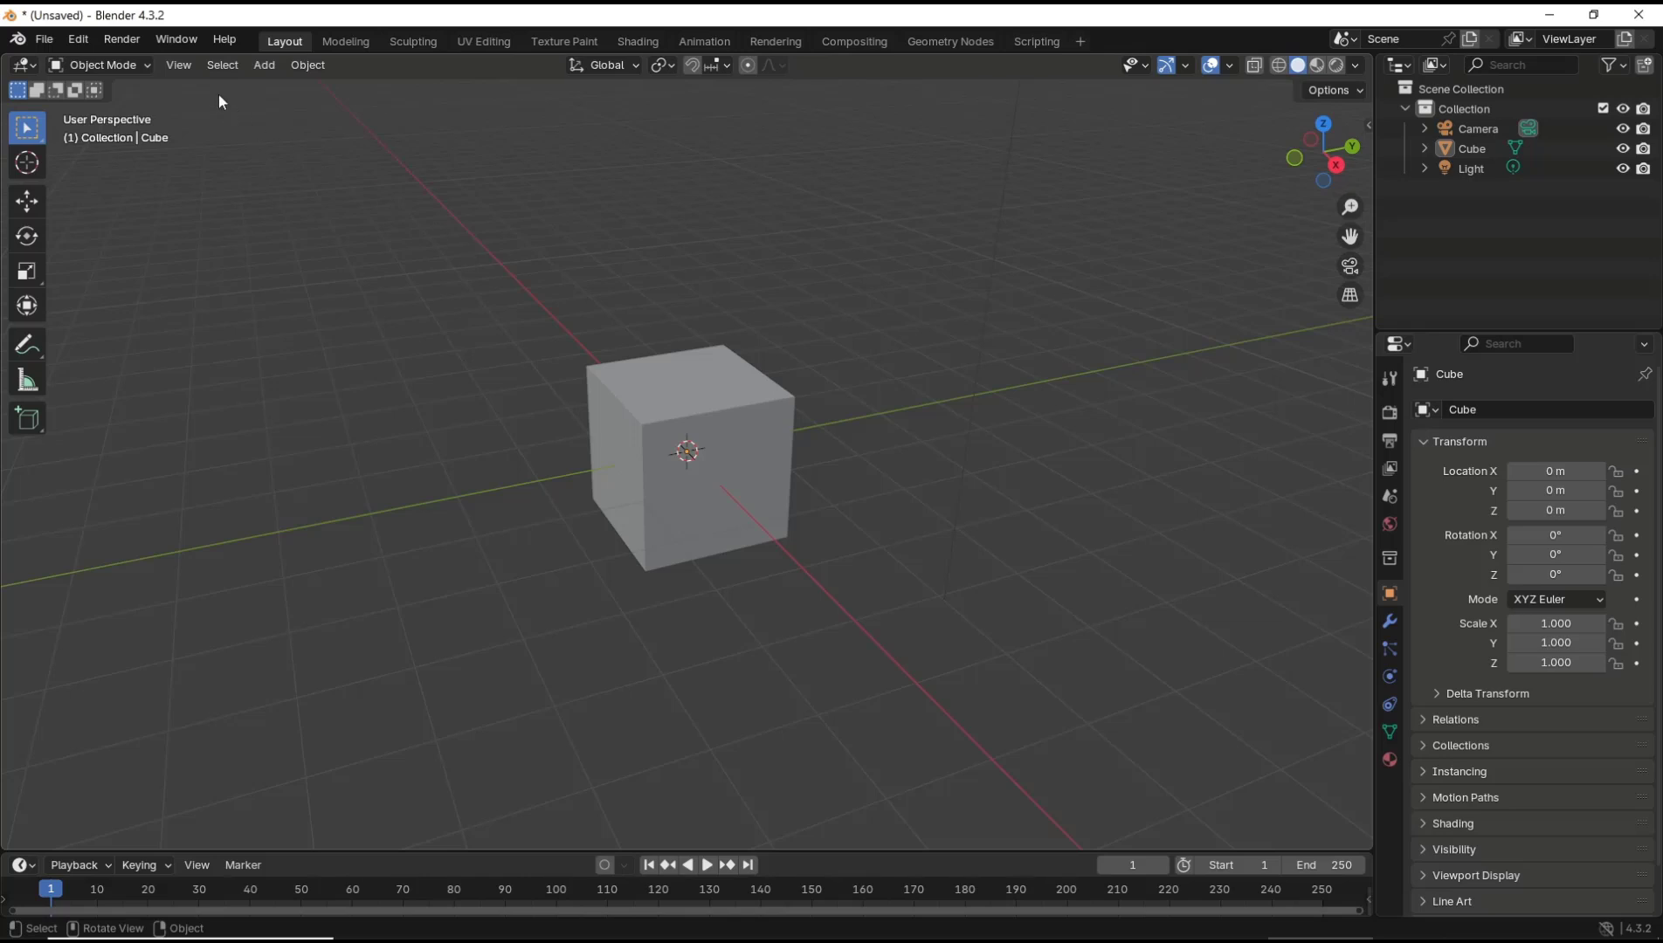
click(178, 64)
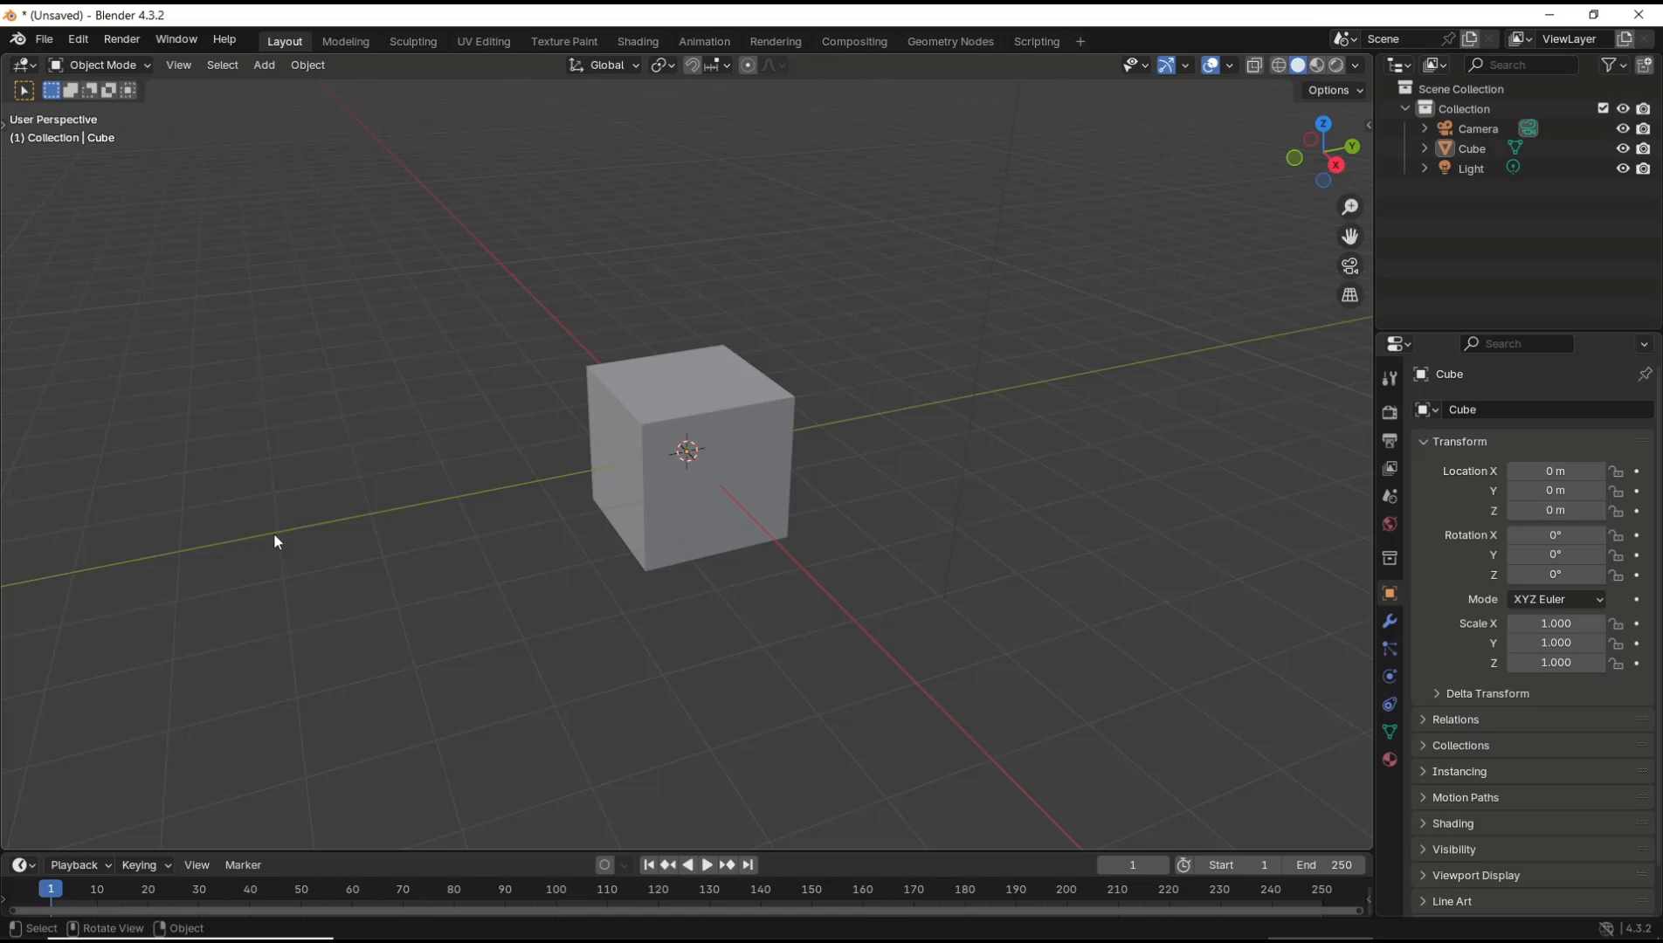
click(178, 64)
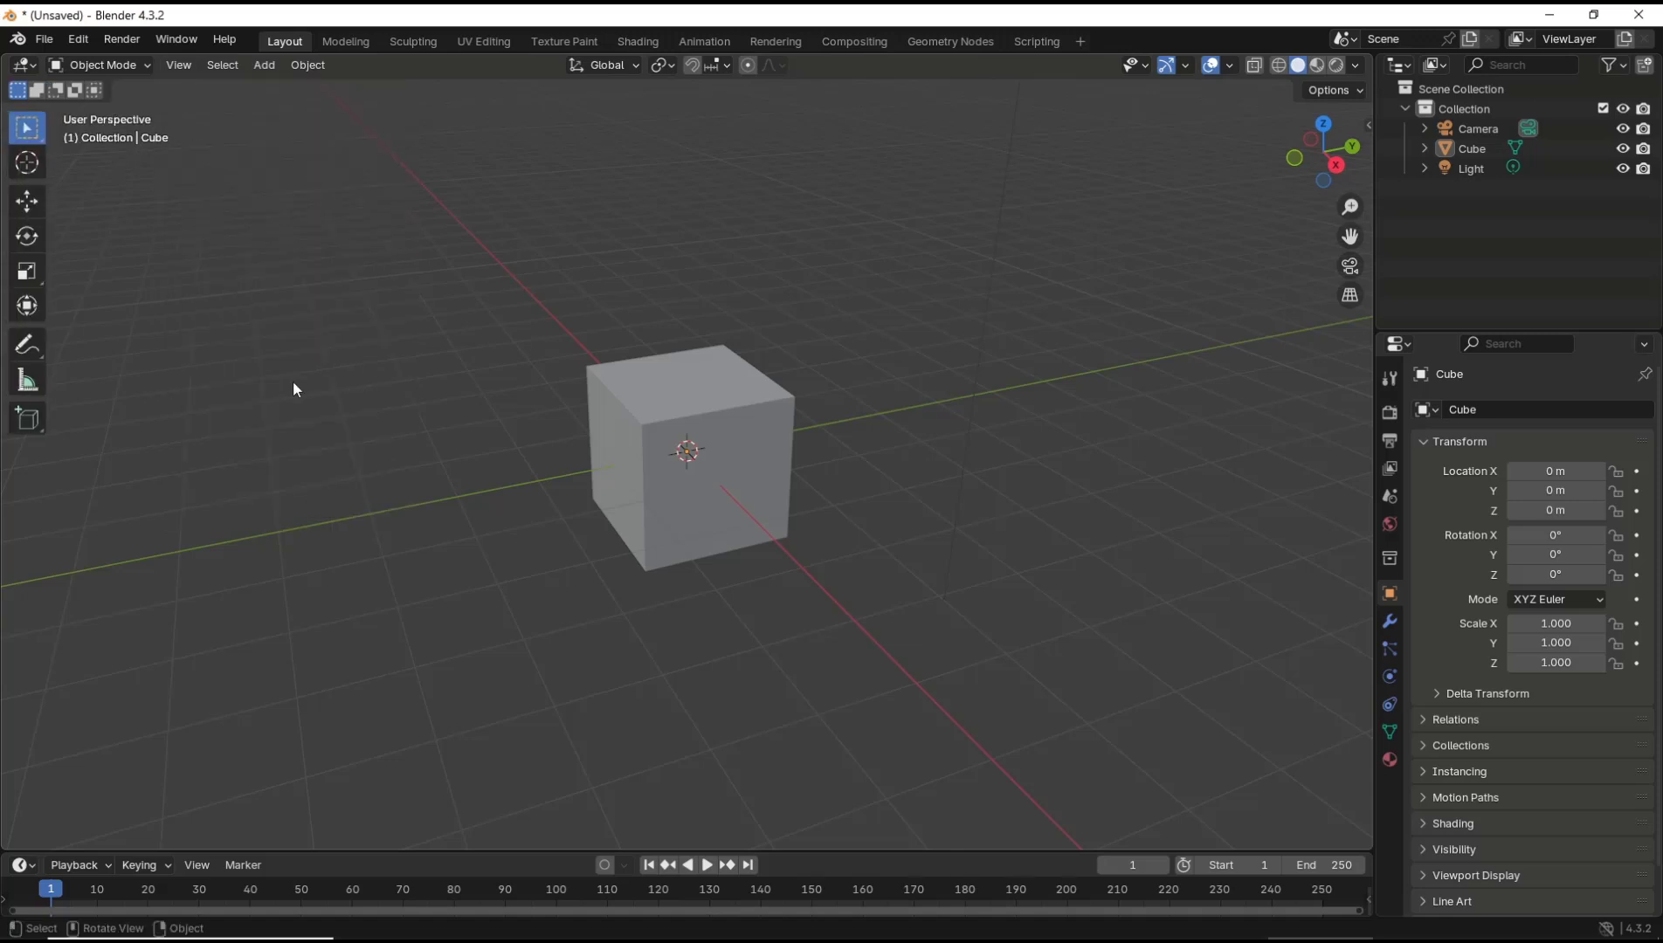
click(176, 65)
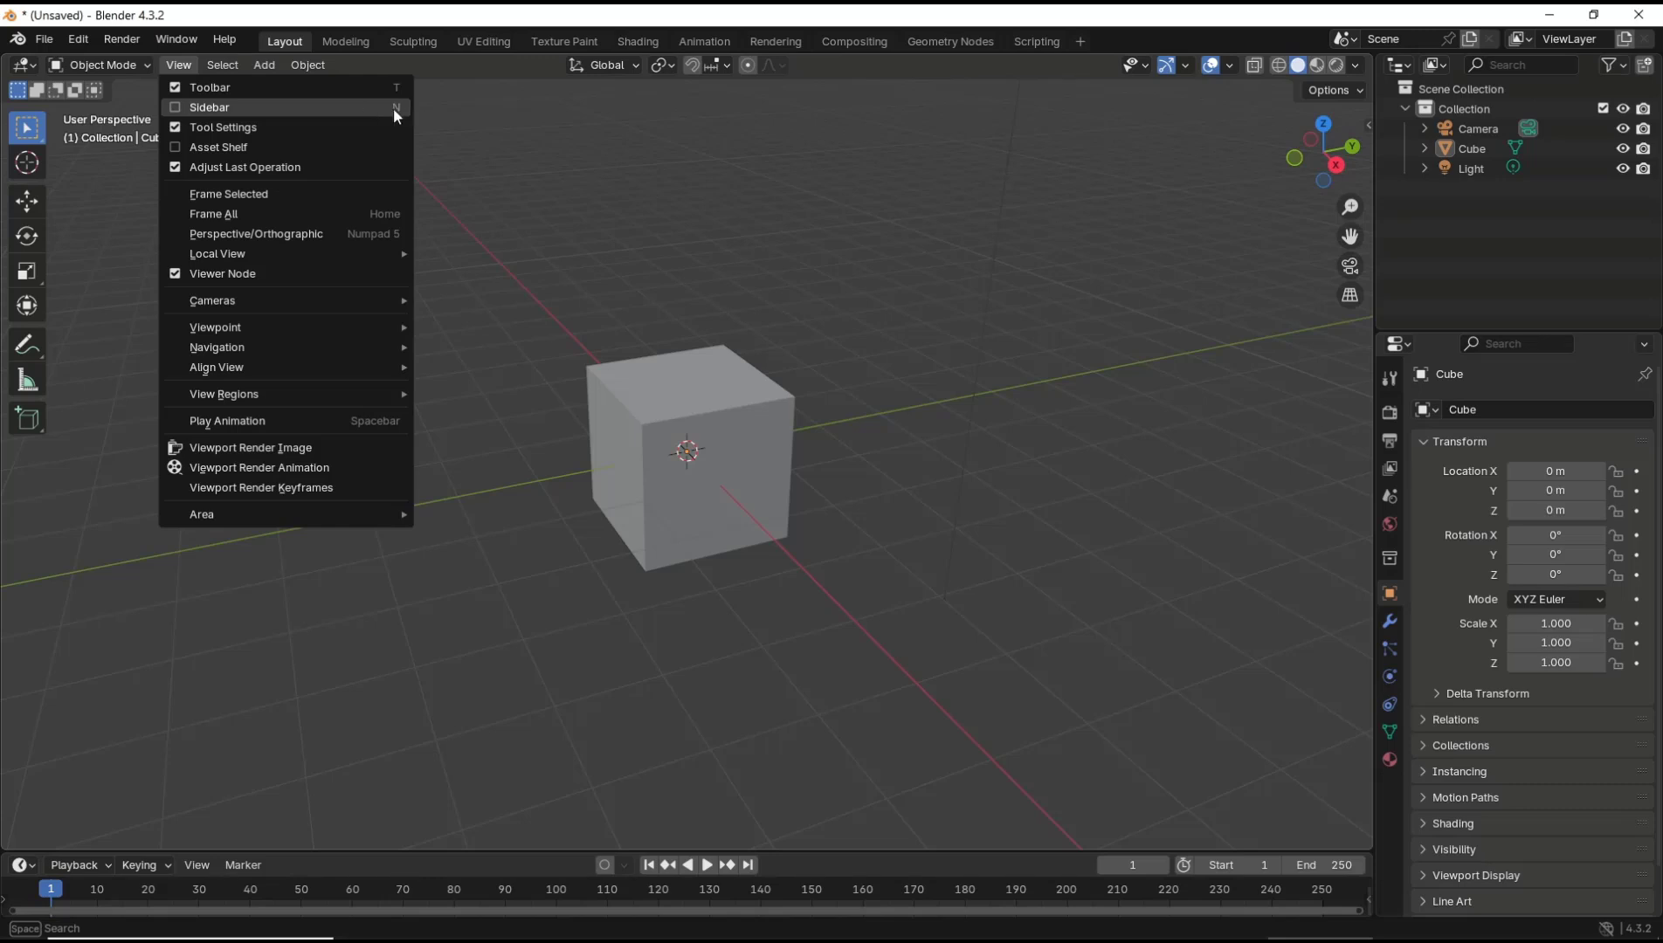
mouse_move(202, 110)
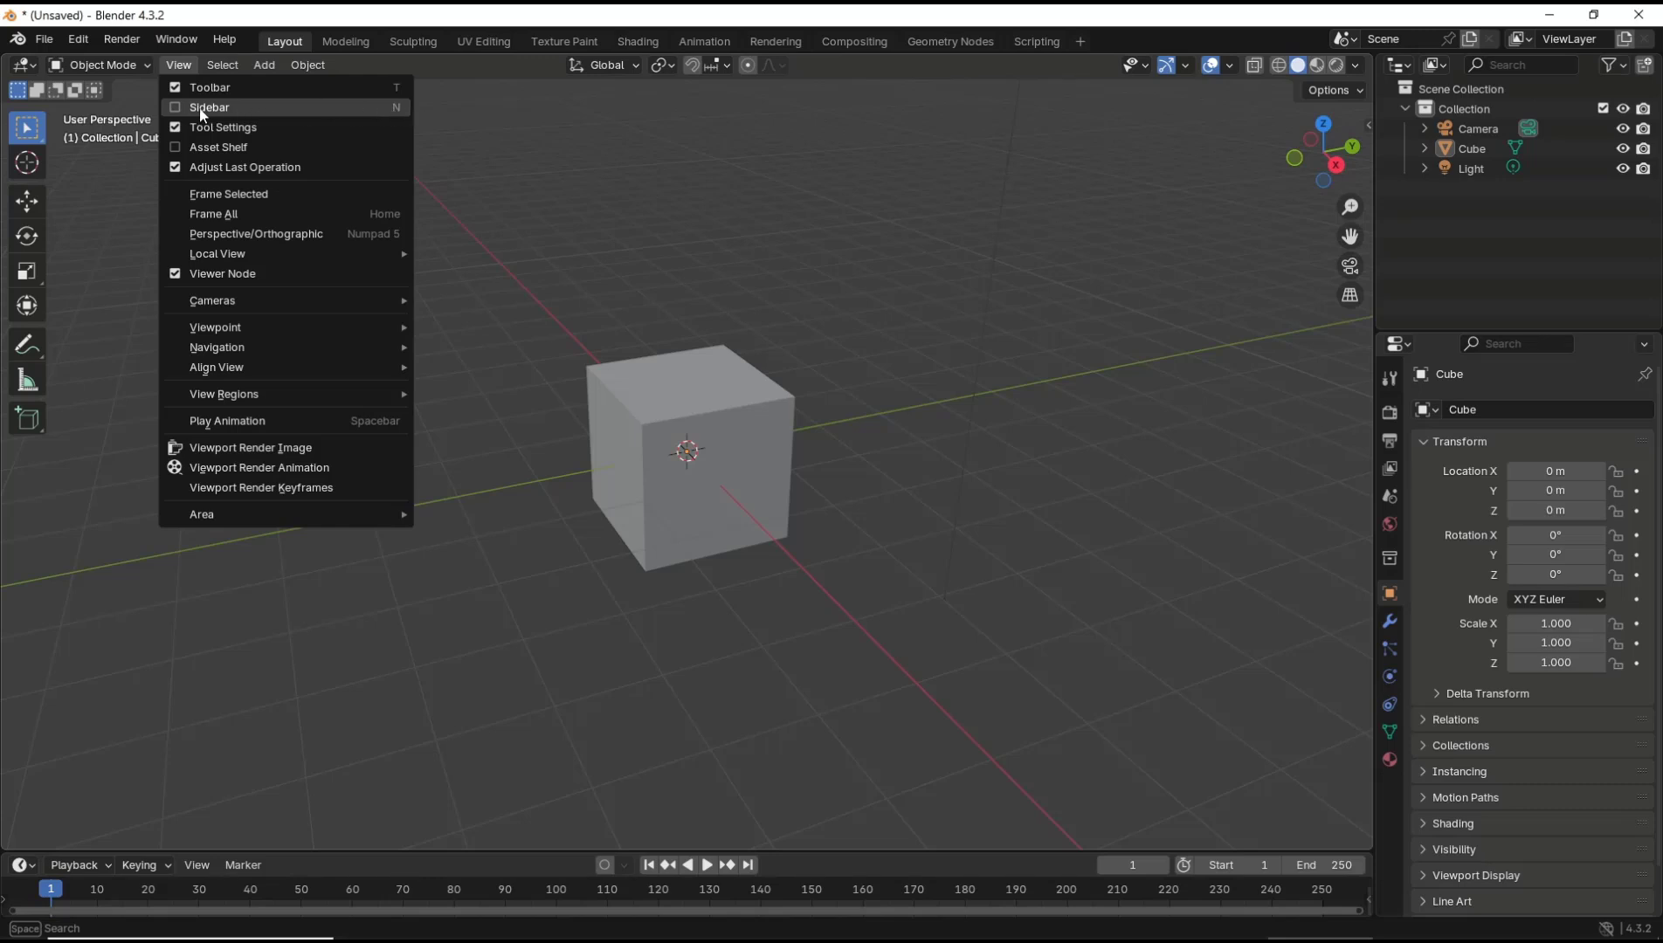
- Show the viewport sidebar with the cube's location, rotation, scale and 2 m dimensions
click(210, 106)
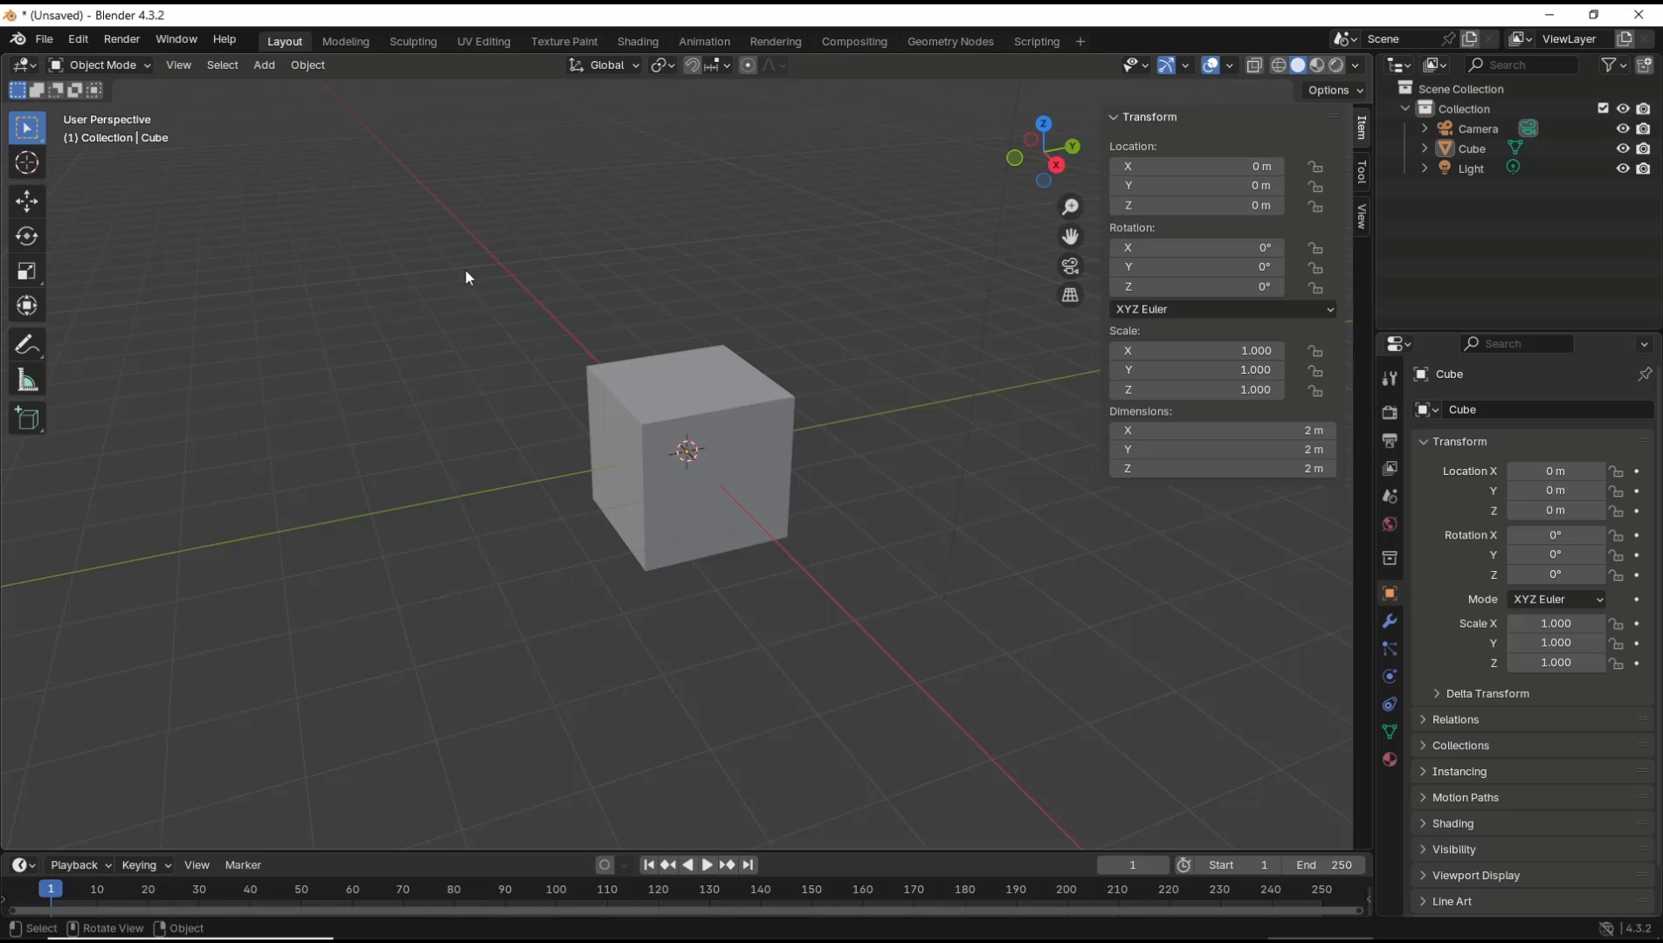